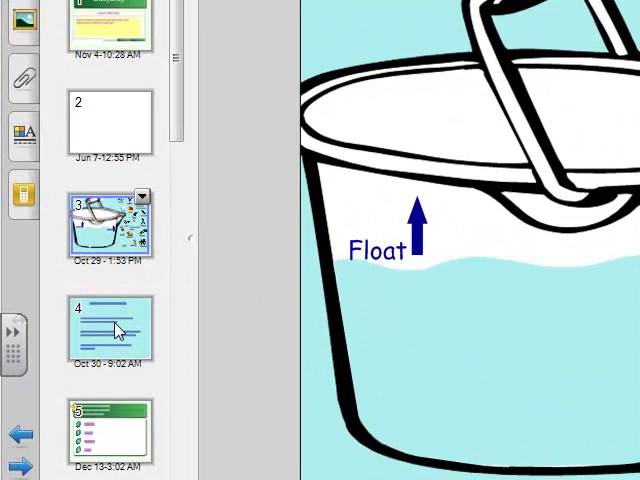
# Step: Switch to Internet Explorer's Discovery Education search results for 'bouyancy'
pyautogui.click(110, 328)
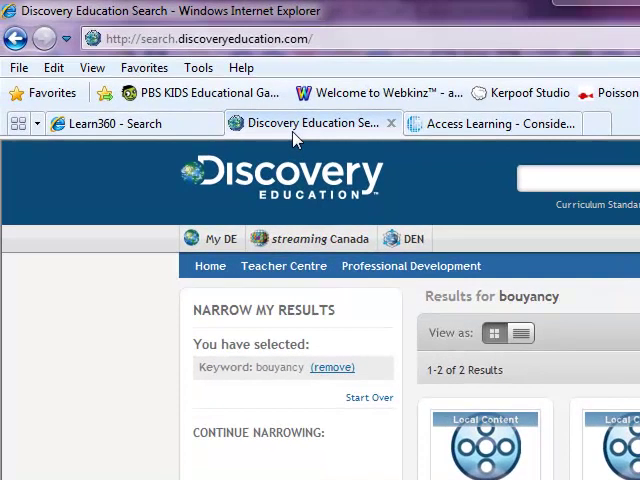
# Step: Open the Access Learning Buoyancy page and scroll to 'Consider the Following: Floating and Sinking'
pyautogui.click(490, 123)
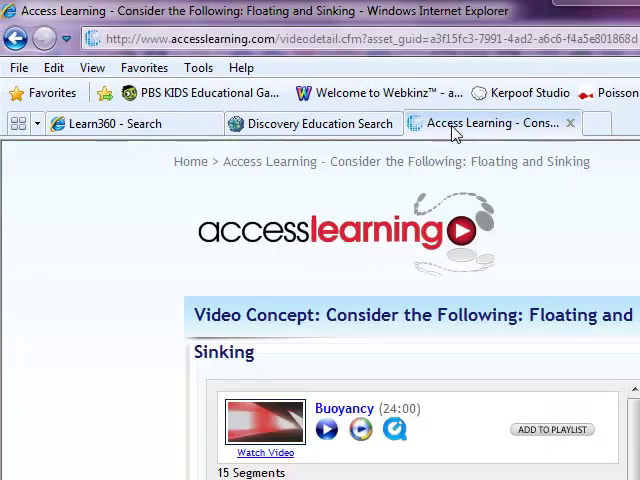
pyautogui.moveTo(118, 234)
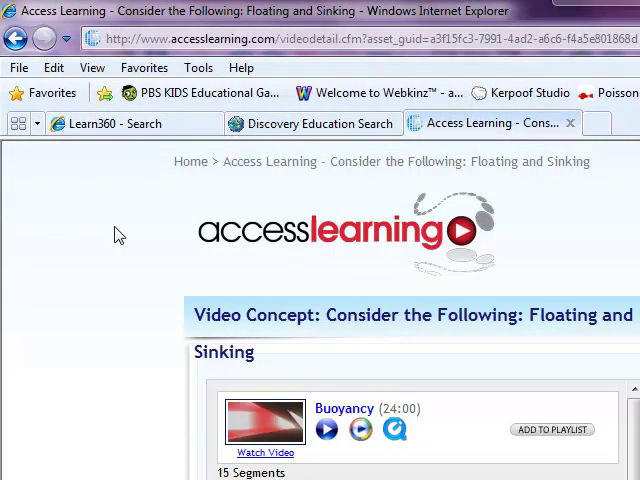
pyautogui.scroll(-3)
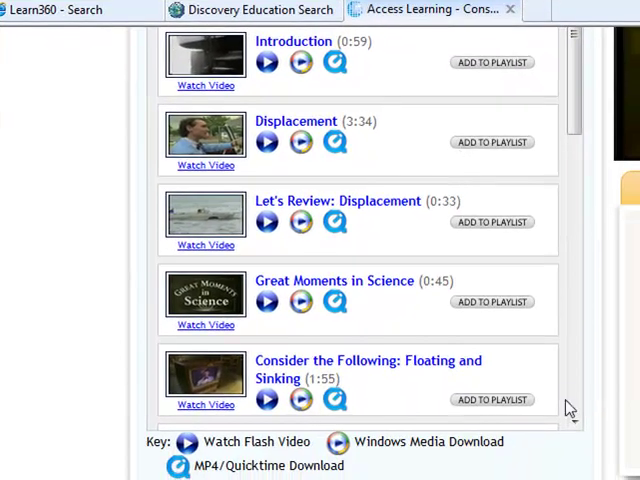
pyautogui.scroll(-3)
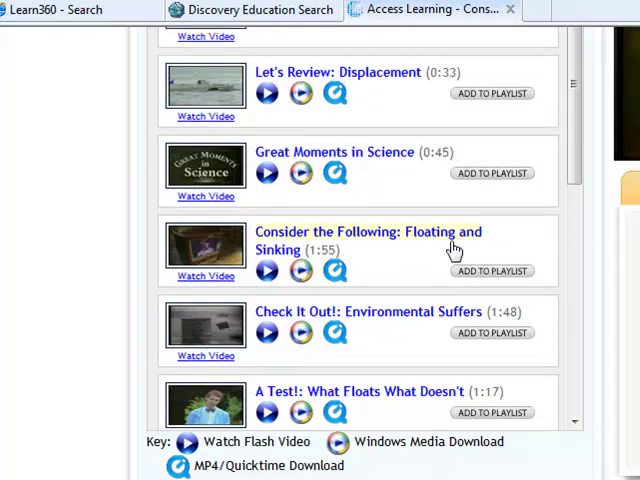
pyautogui.moveTo(240, 276)
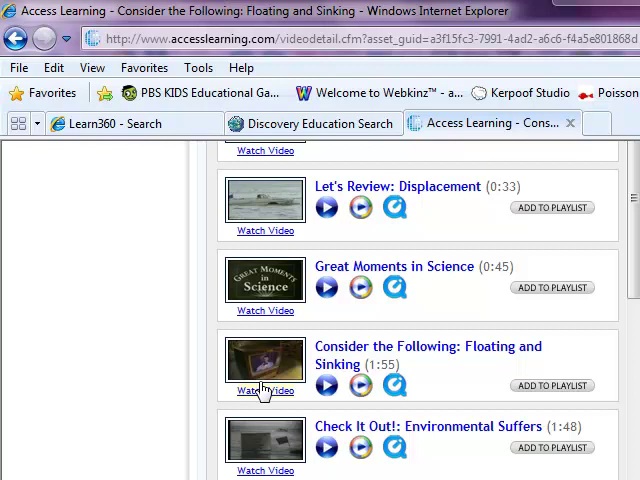
pyautogui.moveTo(305, 375)
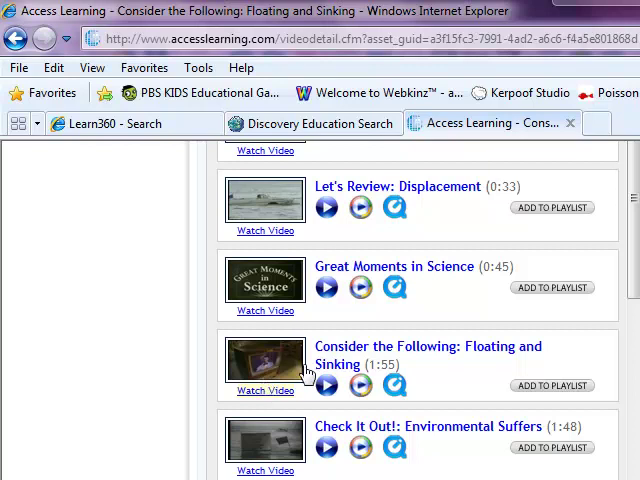
pyautogui.moveTo(360, 387)
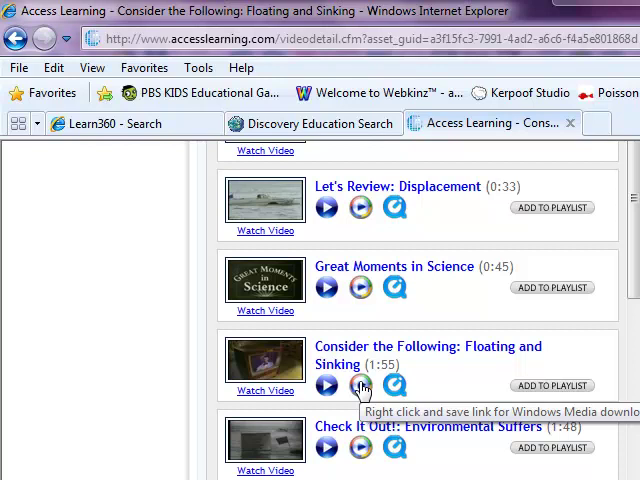
# Step: Save the clip's Windows Media video target into the Desktop folder
pyautogui.rightClick(361, 385)
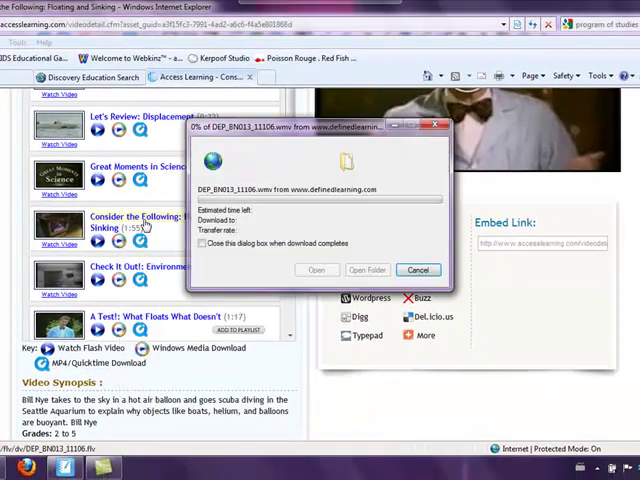
pyautogui.click(317, 269)
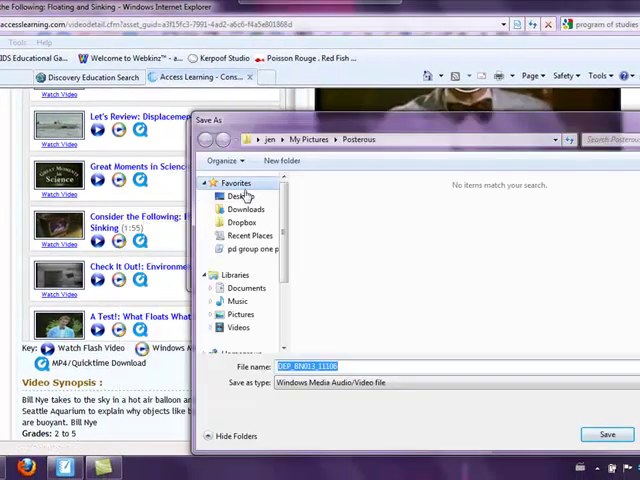
pyautogui.click(238, 195)
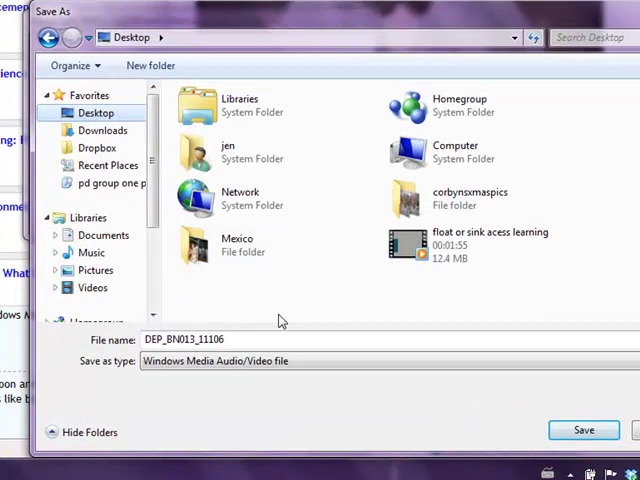
# Step: Rename the download to 'floatorsink access learning' and save it
pyautogui.tripleClick(185, 340)
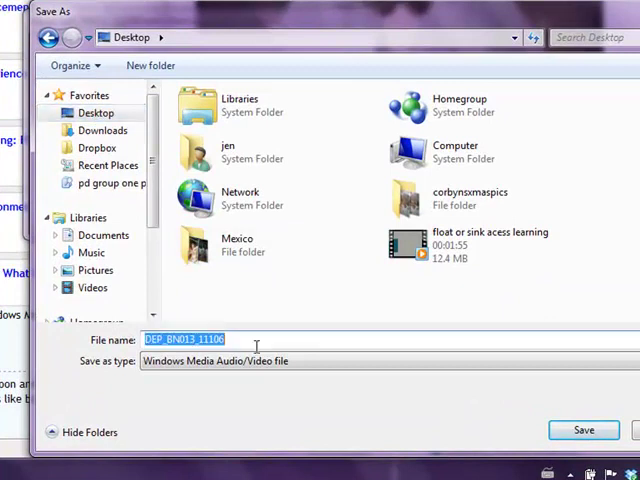
pyautogui.write('floatorsink a')
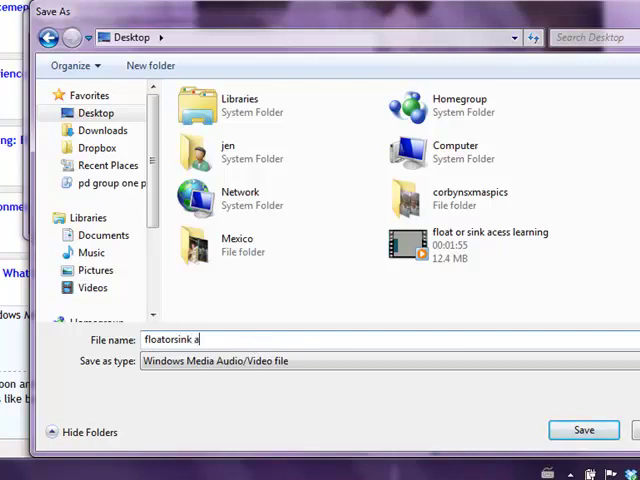
pyautogui.write('ccess')
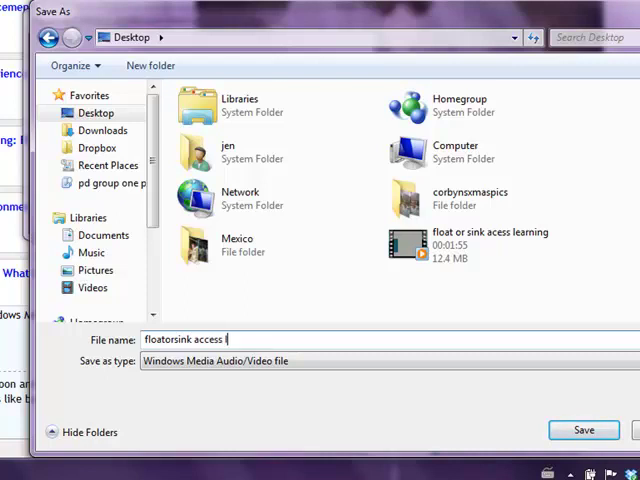
pyautogui.write('learning')
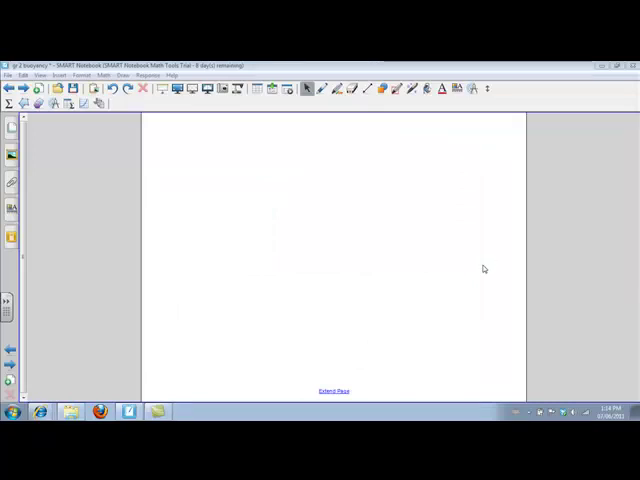
pyautogui.moveTo(345, 263)
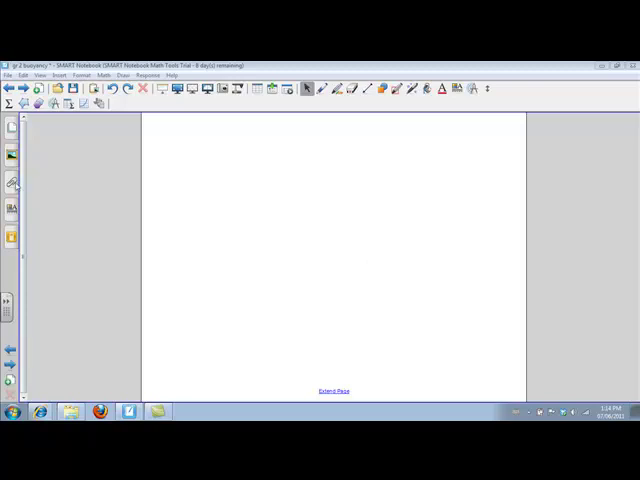
# Step: Insert a copy of the 'float or sink acess learning' video as a lesson attachment
pyautogui.click(11, 182)
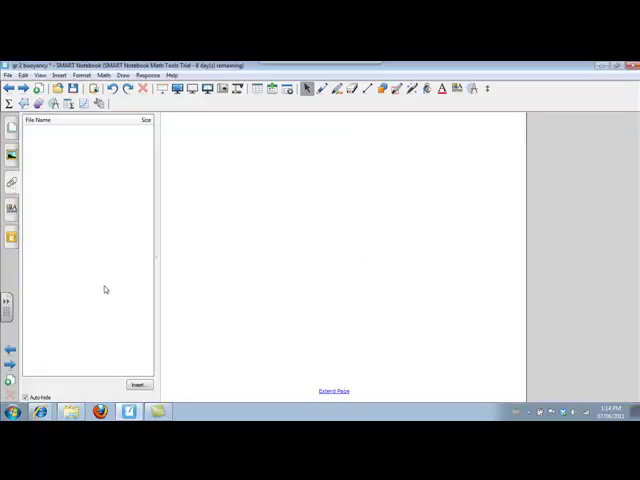
pyautogui.click(138, 384)
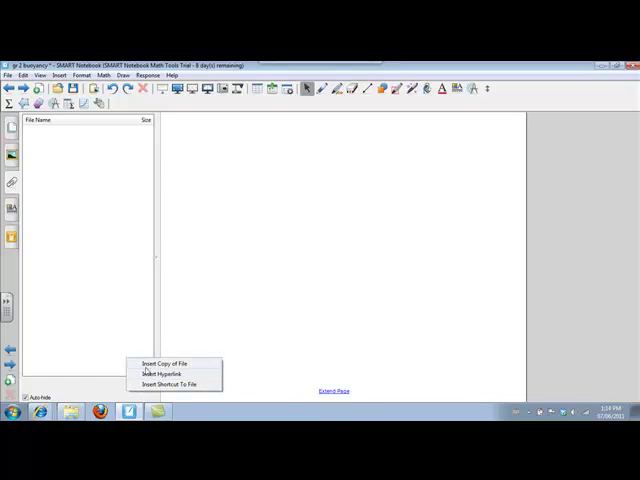
pyautogui.click(163, 363)
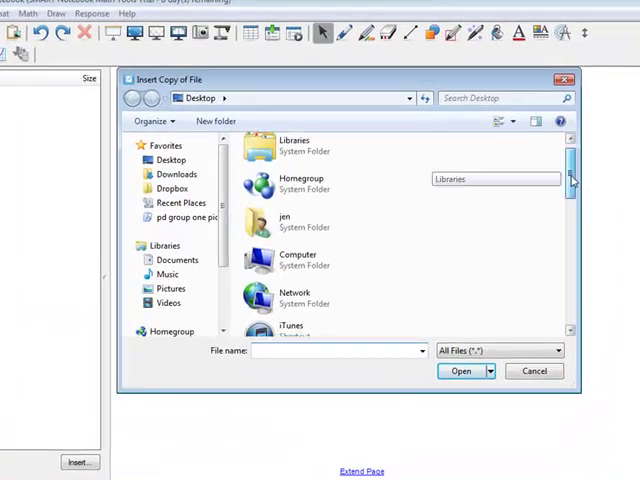
pyautogui.scroll(-3)
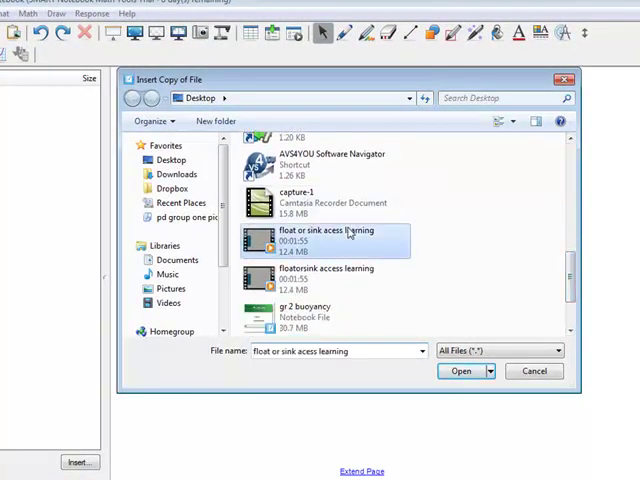
pyautogui.click(459, 371)
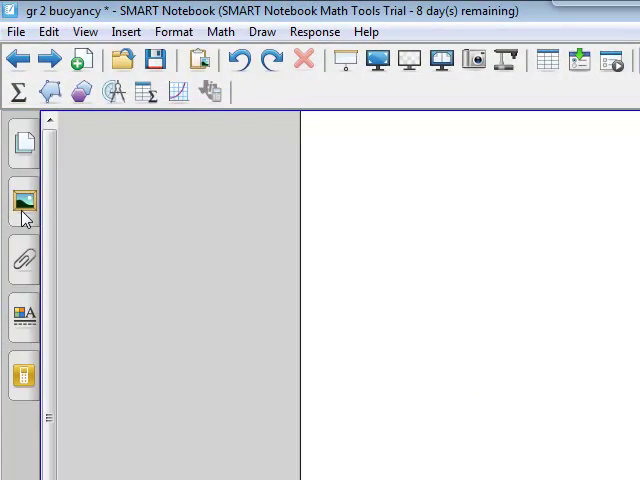
# Step: Search the gallery for 'boat', add the boat picture and enlarge it
pyautogui.click(24, 202)
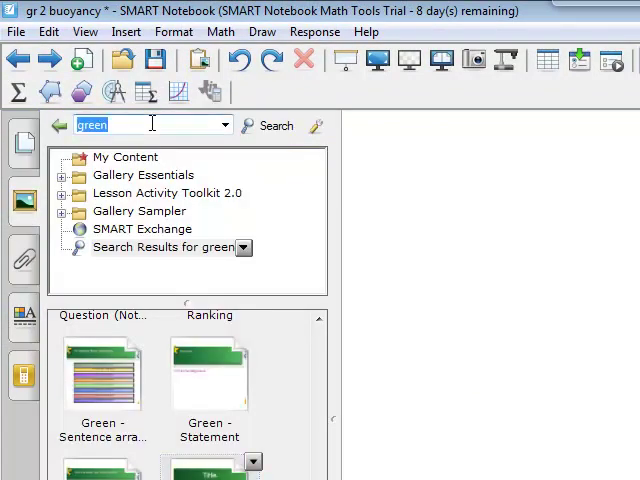
pyautogui.write('boat')
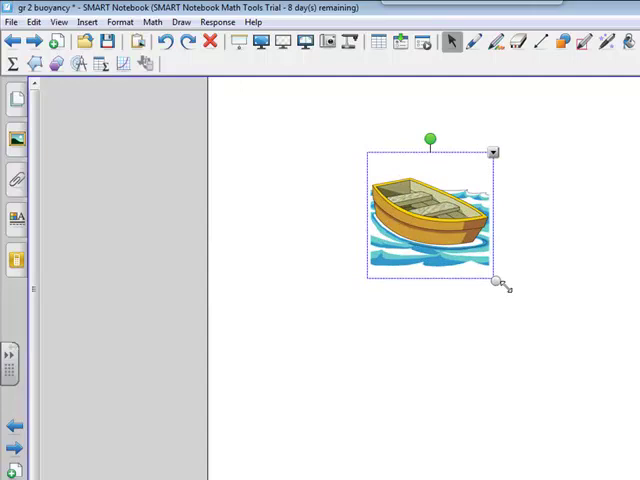
pyautogui.moveTo(500, 283); pyautogui.dragTo(592, 380)
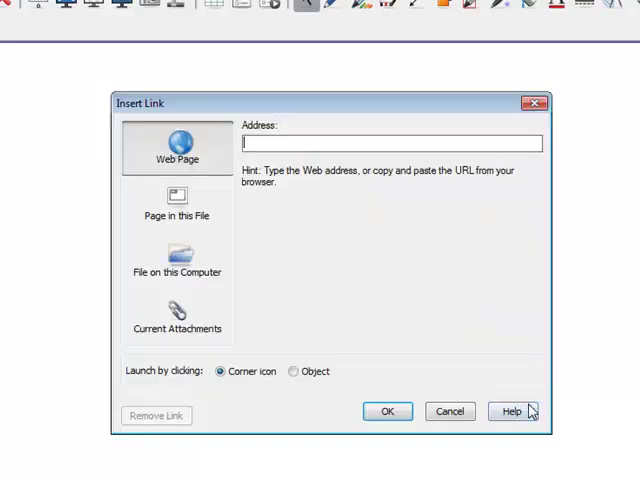
# Step: Link the boat picture to the attached 'float or sink acess learning' .wmv file
pyautogui.click(177, 317)
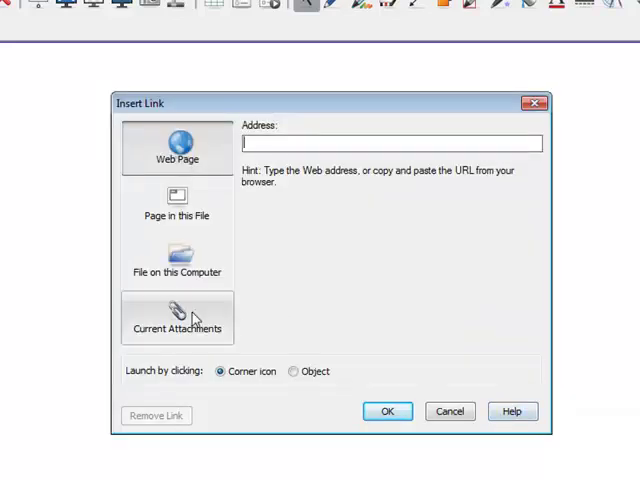
pyautogui.click(177, 317)
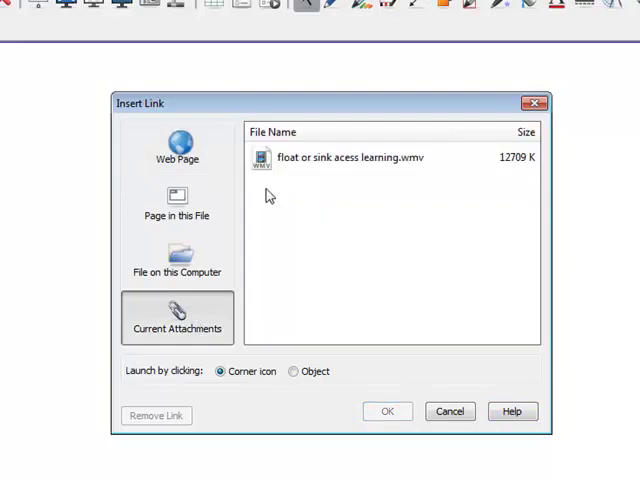
pyautogui.click(345, 158)
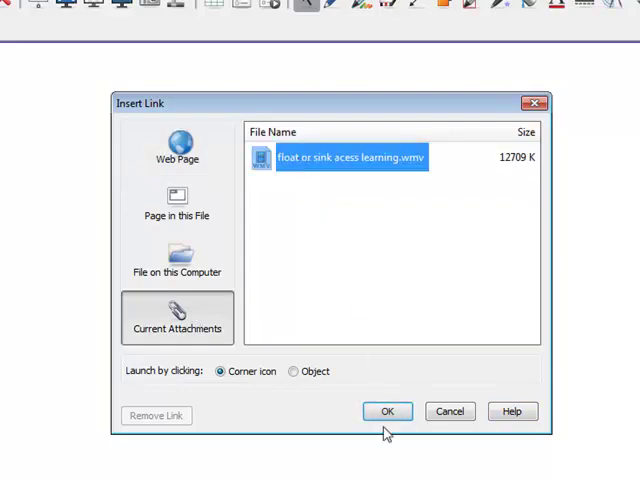
pyautogui.click(387, 411)
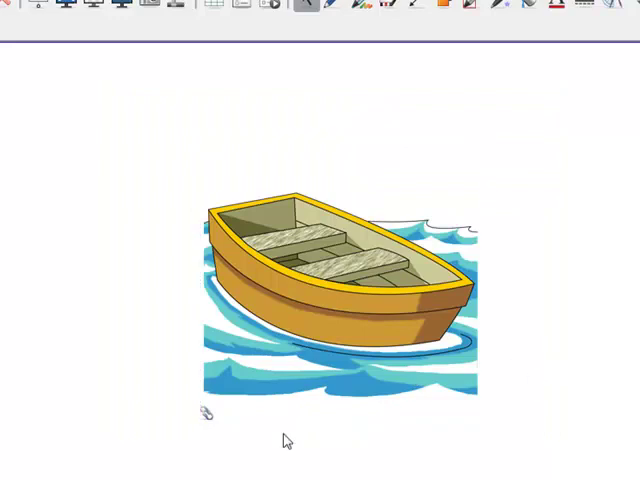
pyautogui.moveTo(208, 424)
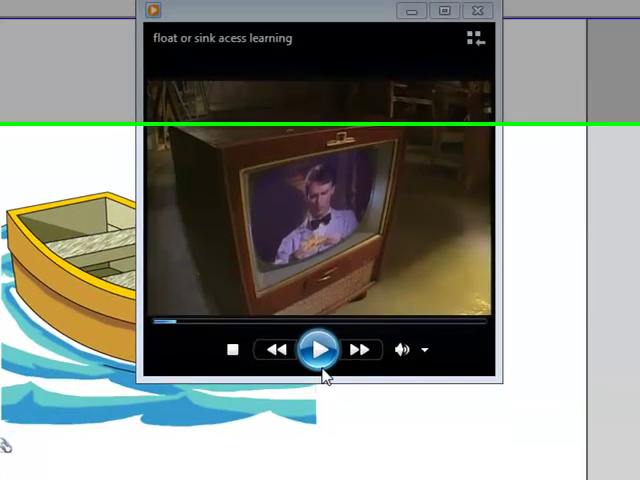
# Step: Play the 'float or sink acess learning' video in Windows Media Player from the boat link
pyautogui.scroll(-3)
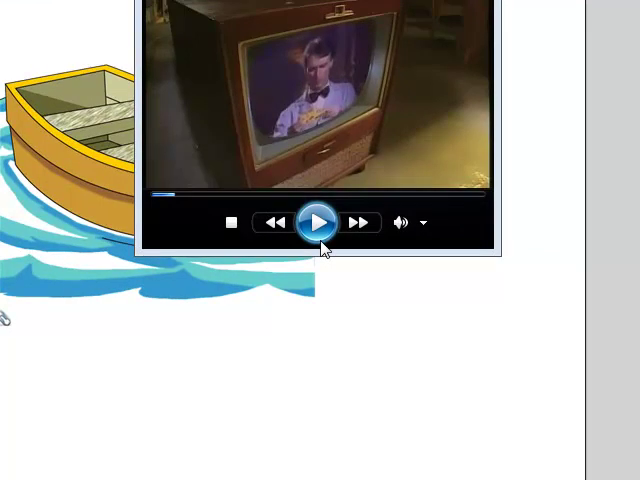